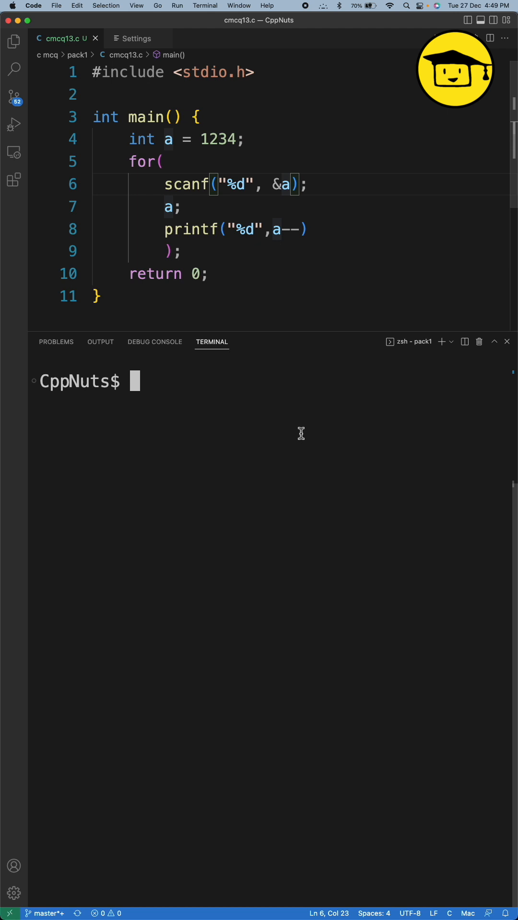
Set the shell prompt to 'CppNuts$ ' and enter 5 as the program's input.
type("export PS1='CppNuts$ '")
type("gcc cmcq13.c")
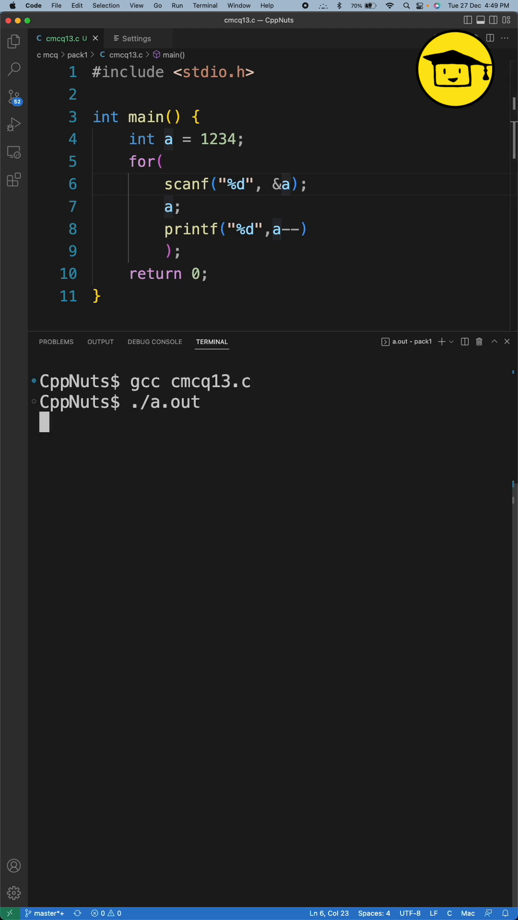
type("5")
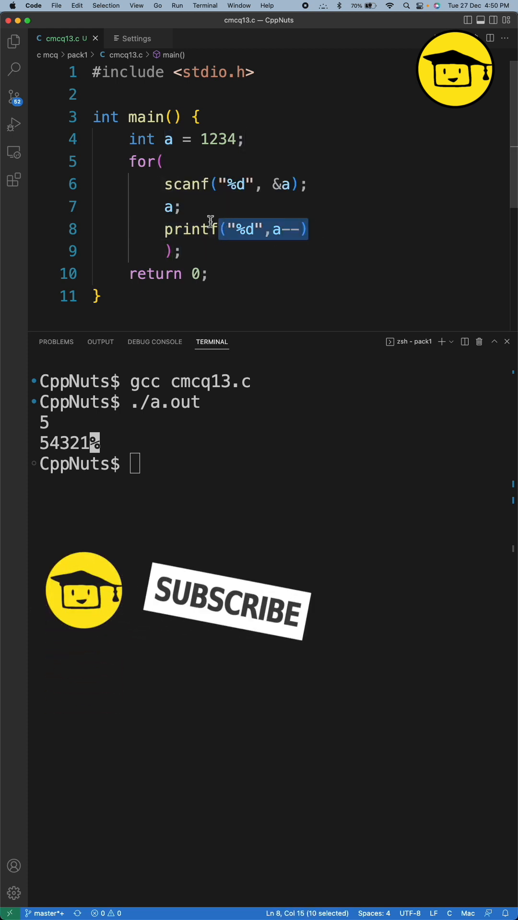
Select the loop condition variable 'a' on line 7 of cmcq13.c.
double_click(166, 207)
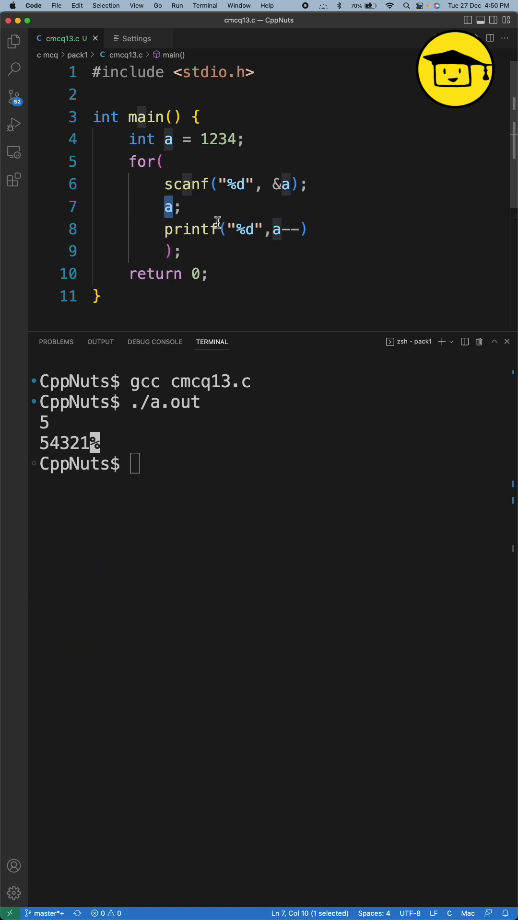
mouse_move(206, 224)
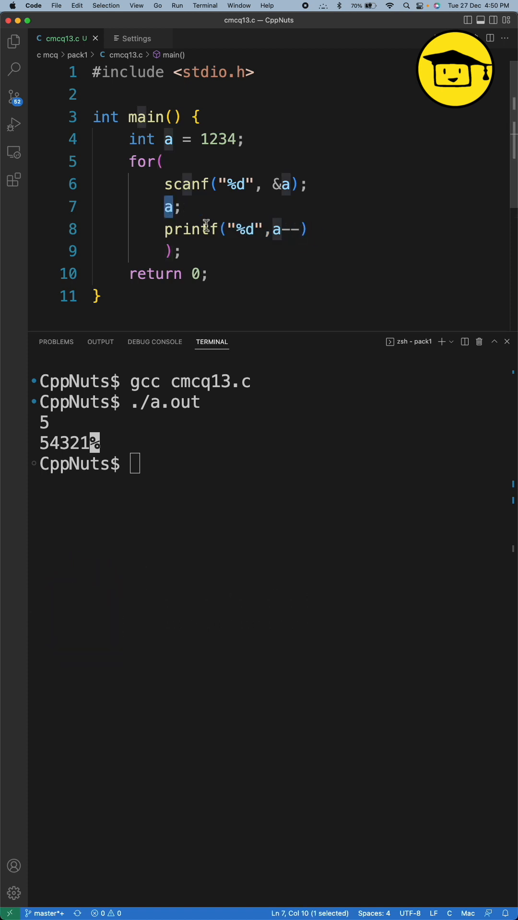